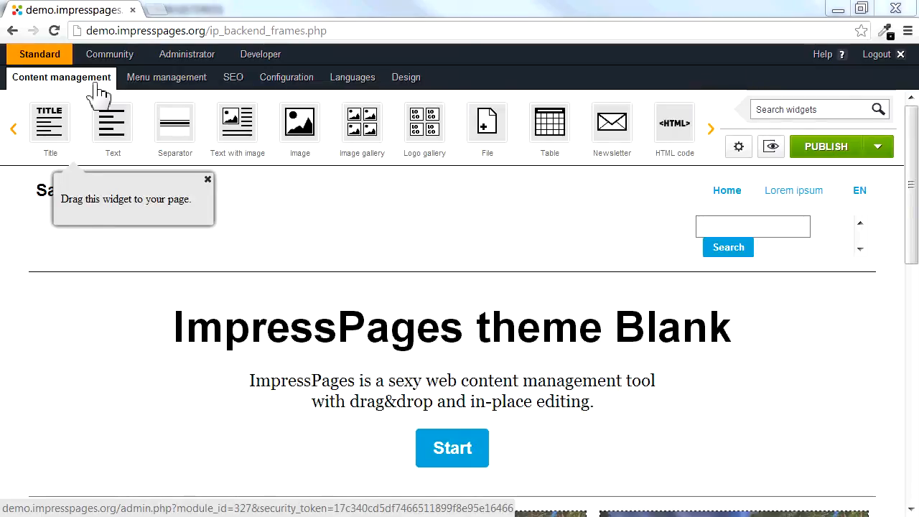
mouse_move(727, 190)
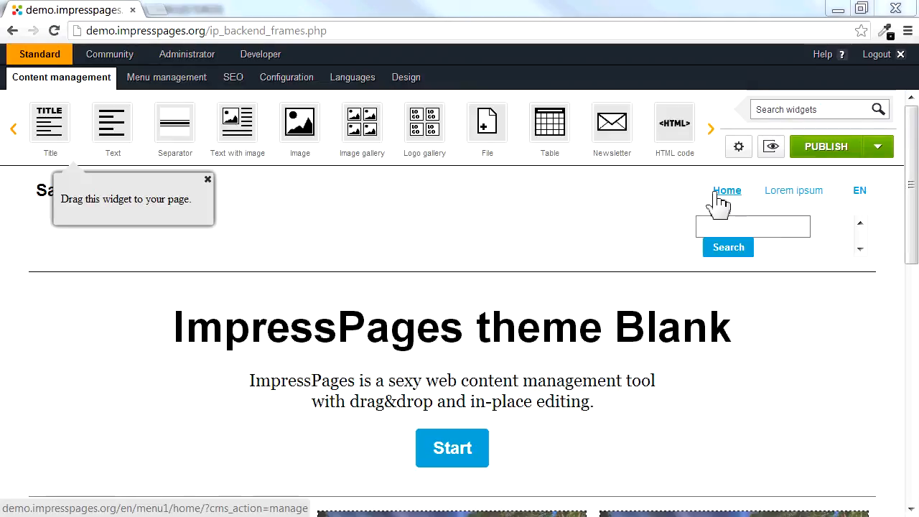
mouse_move(793, 190)
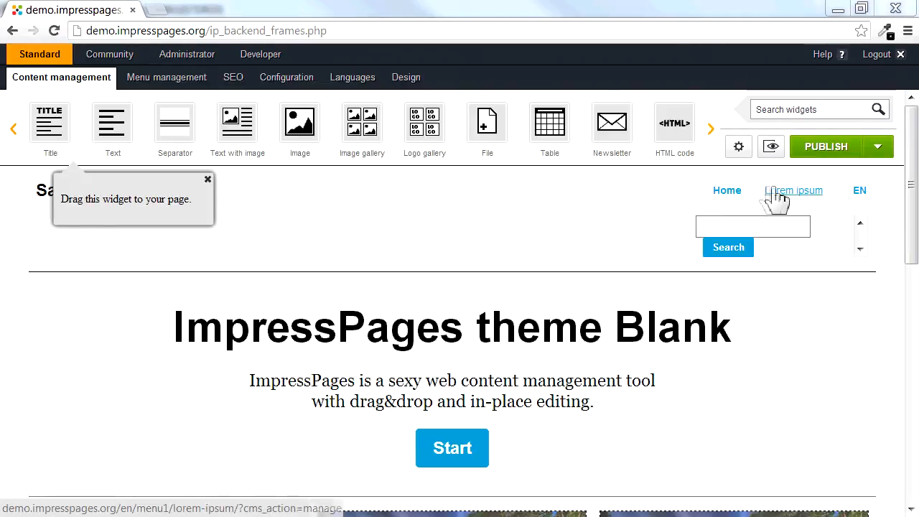
View the Lorem ipsum page of the sample site from the top navigation.
click(793, 190)
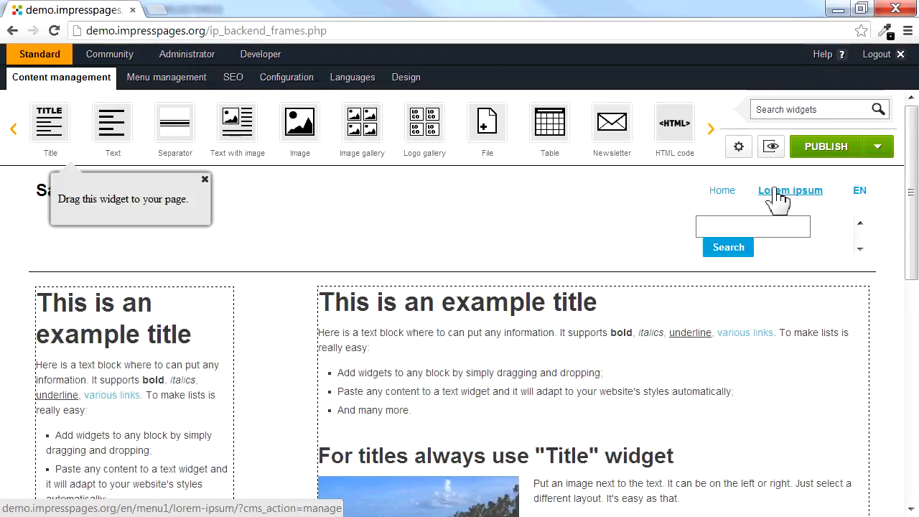
click(727, 190)
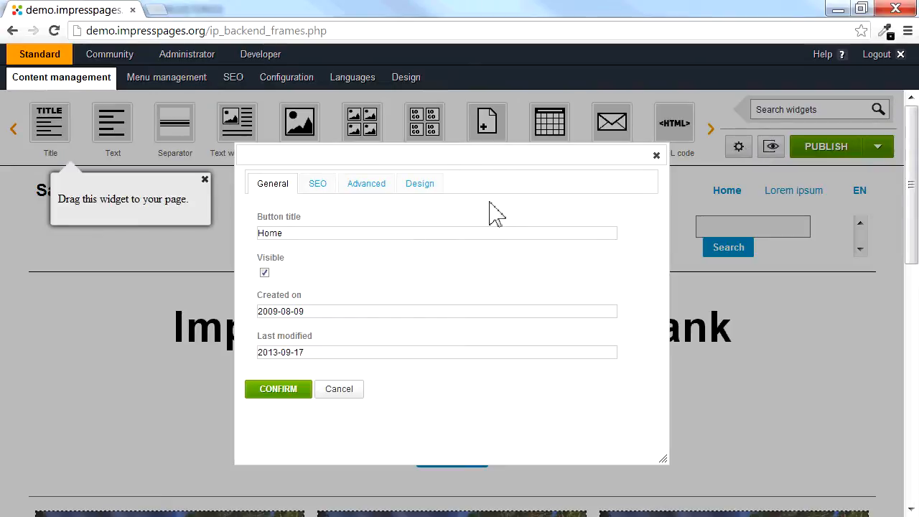
click(419, 184)
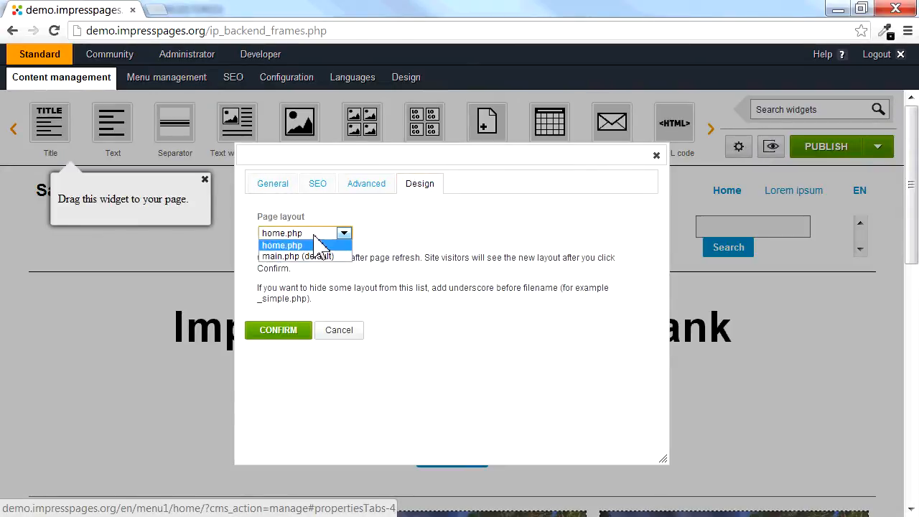
mouse_move(298, 256)
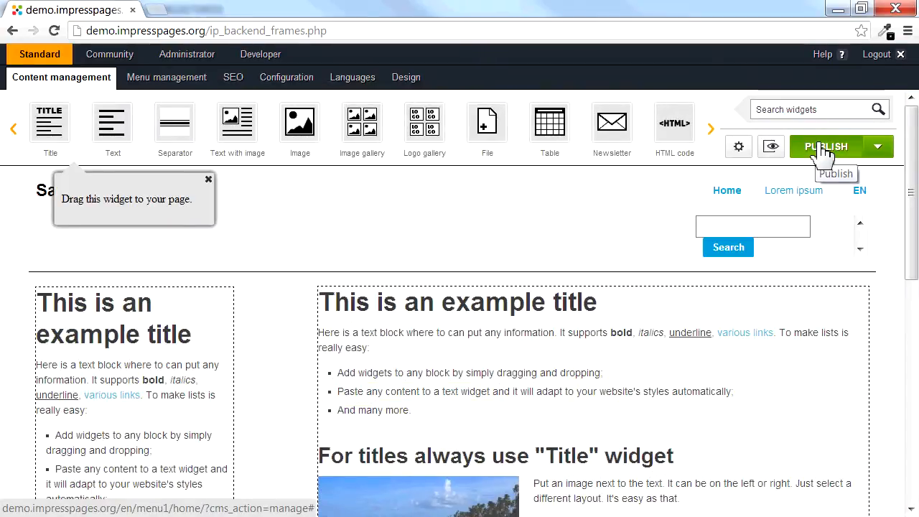
mouse_move(549, 122)
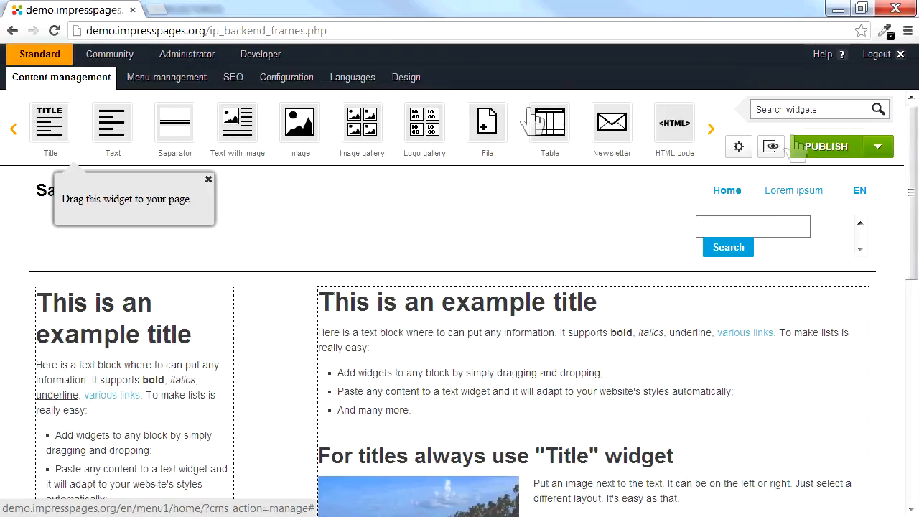
In Menu management, review the Home page's Design settings showing the home.php layout.
click(167, 77)
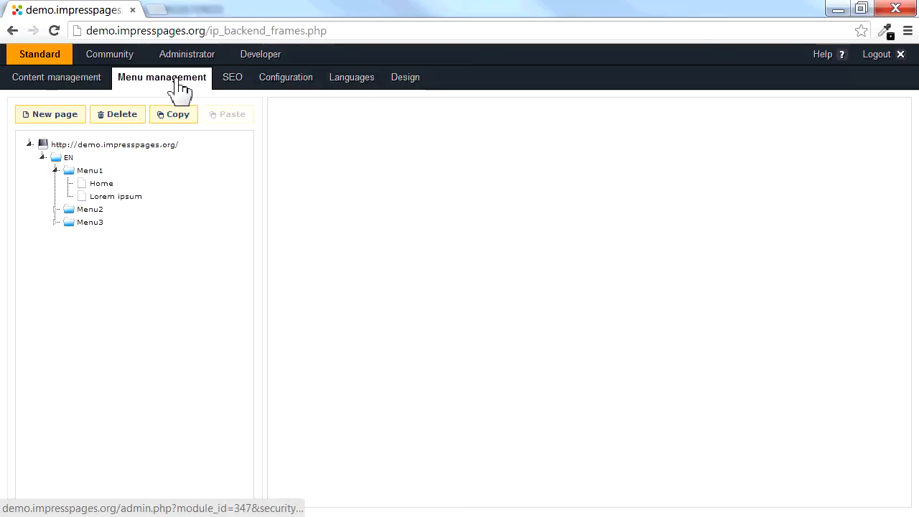
mouse_move(107, 204)
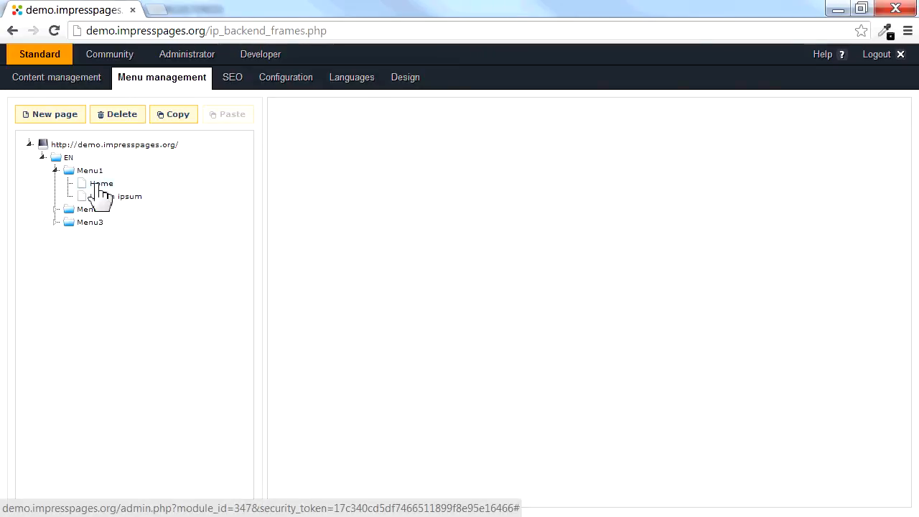
click(100, 184)
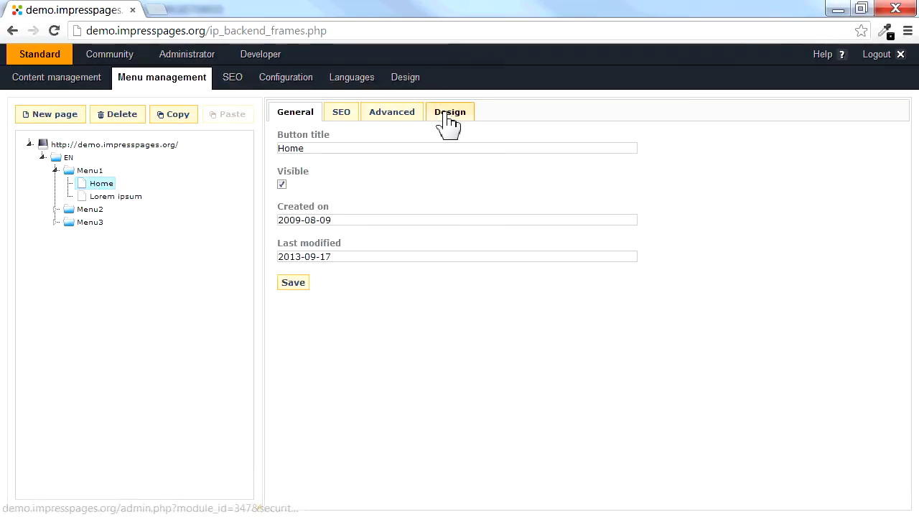
click(451, 112)
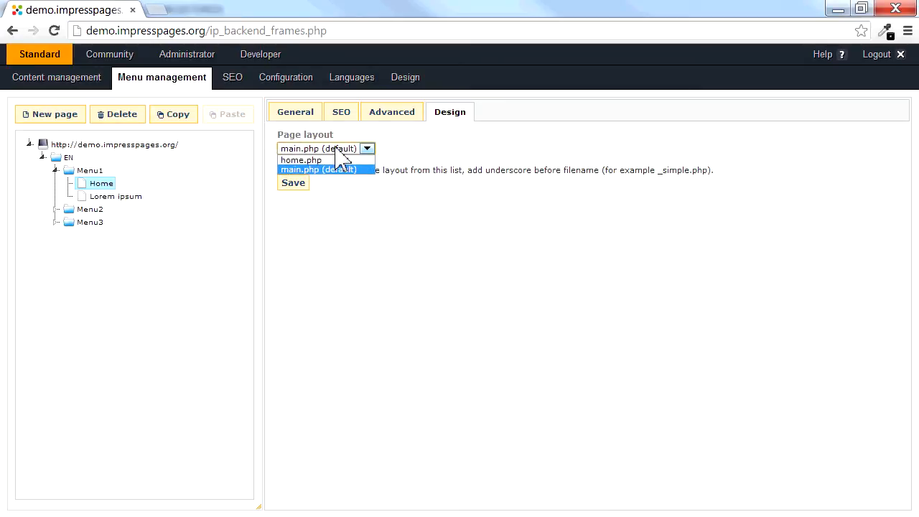
mouse_move(301, 160)
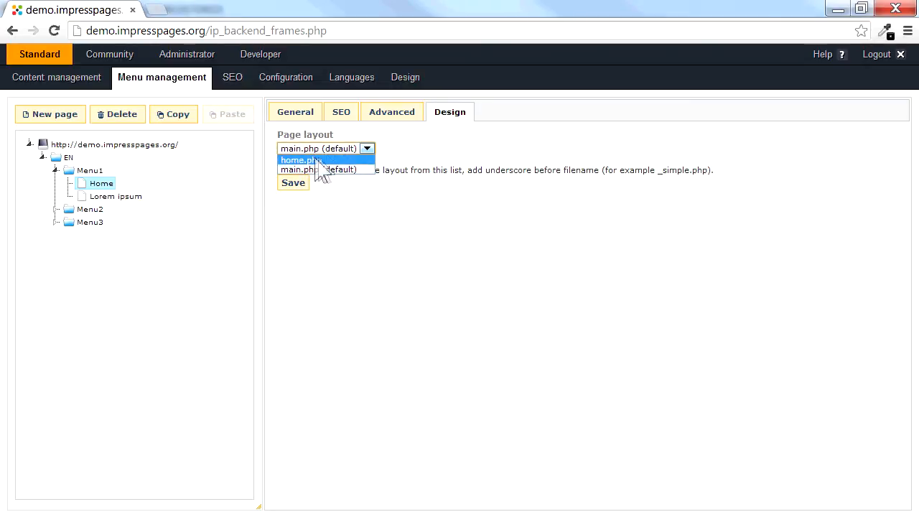
click(299, 159)
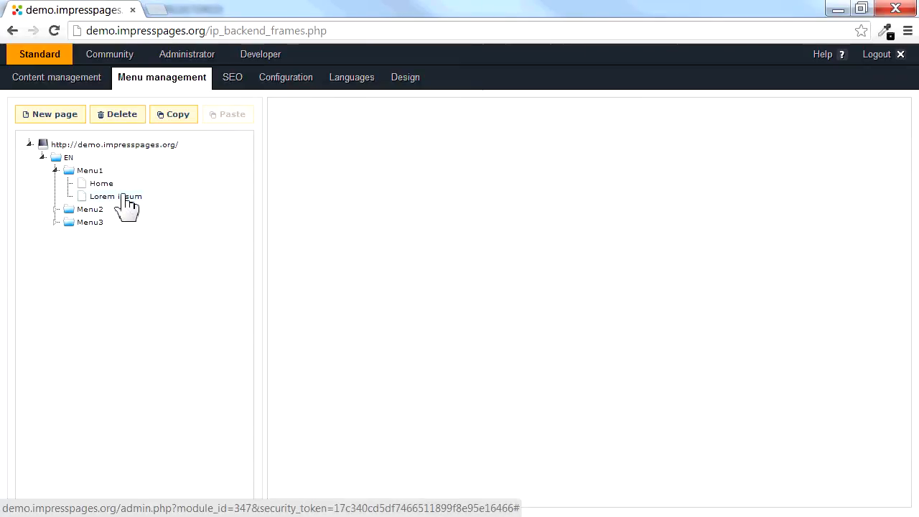
Review the Lorem ipsum page's Design layout settings.
click(115, 195)
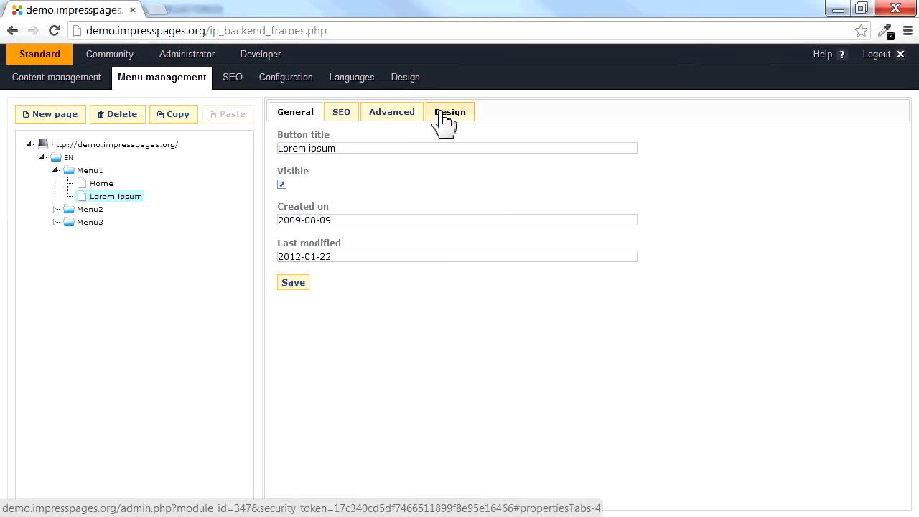
click(451, 112)
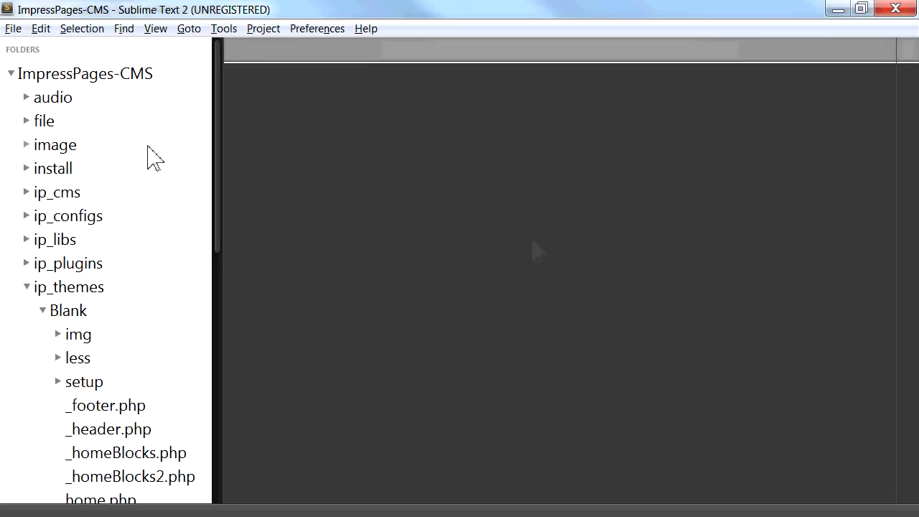
mouse_move(92, 301)
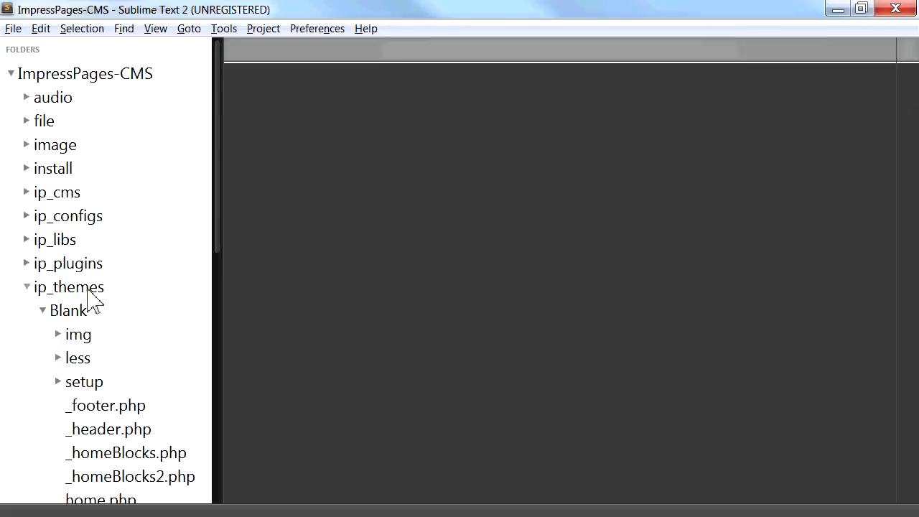
Browse the Blank theme's main.php, home.php, _footer.php and _header.php files.
scroll(down, 3)
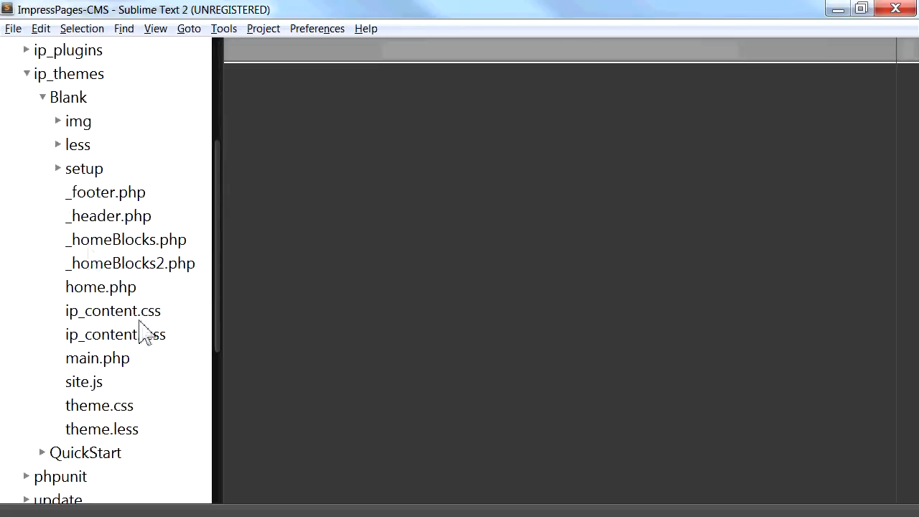
click(98, 358)
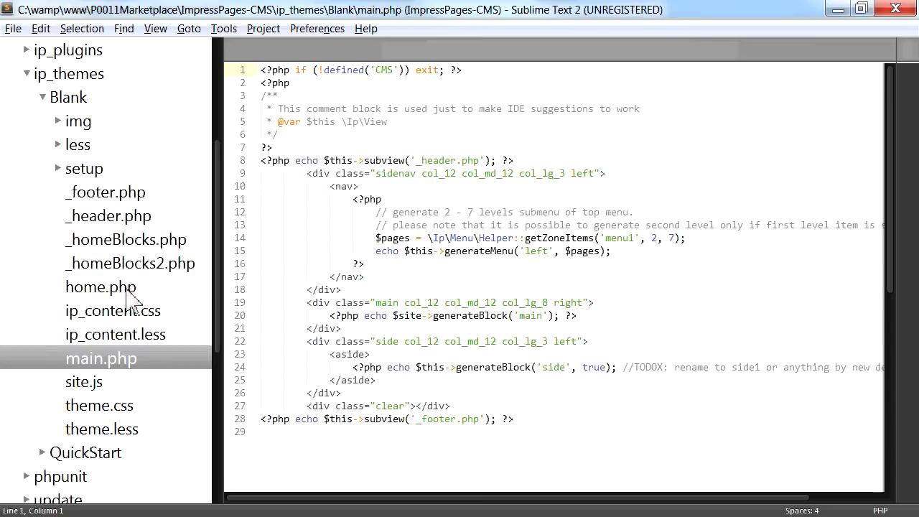
click(101, 287)
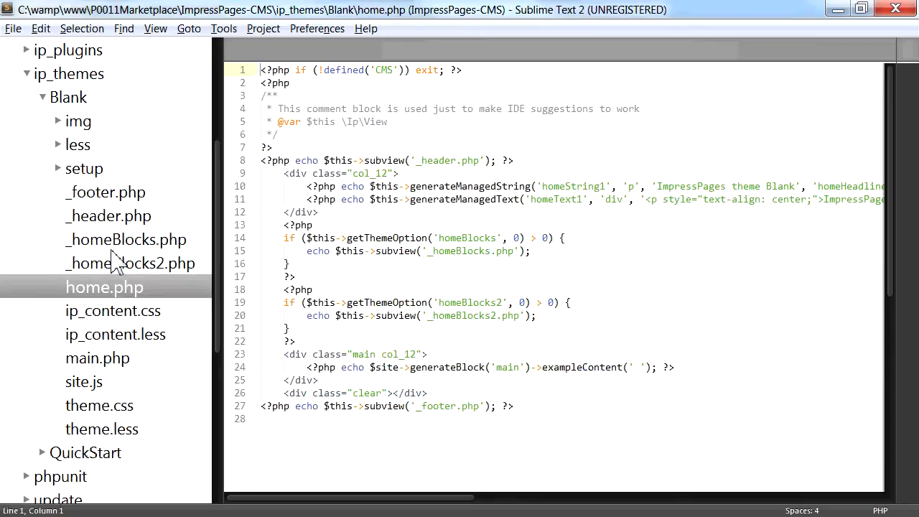
click(109, 193)
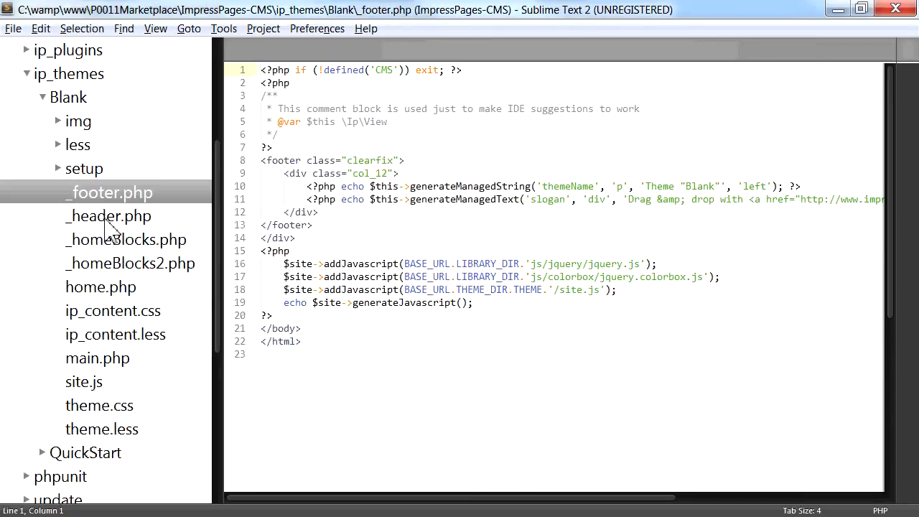
click(108, 215)
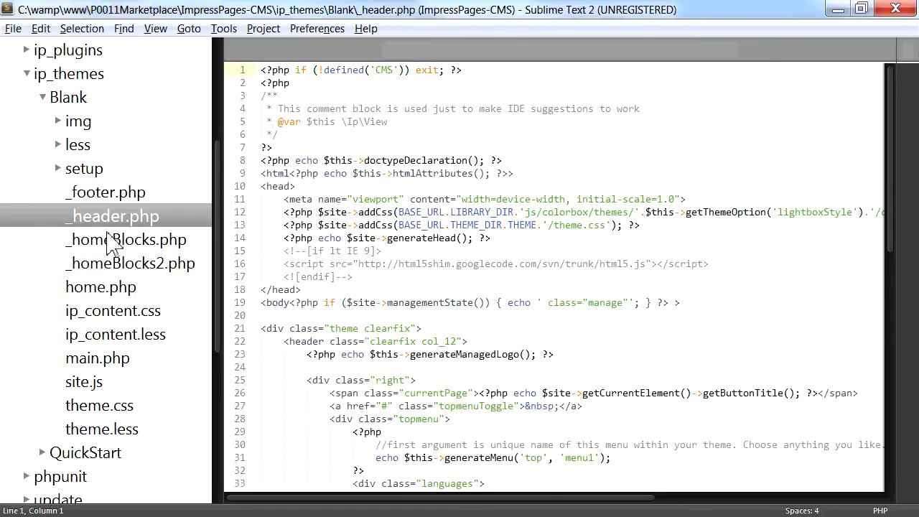
Save a copy of the main layout as myLayout.php in the Blank theme folder.
click(130, 264)
text(myLayout.)
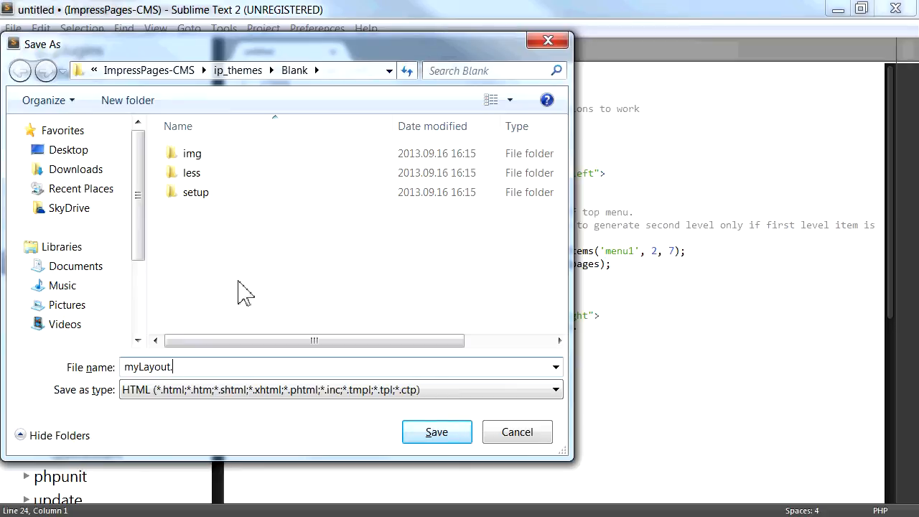
click(437, 431)
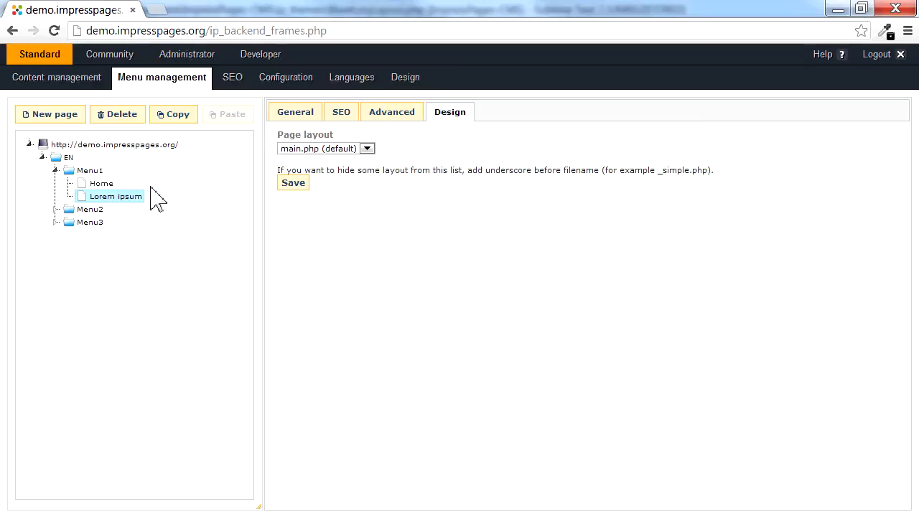
Create a new page named 'Sample layout' under Menu1.
click(49, 114)
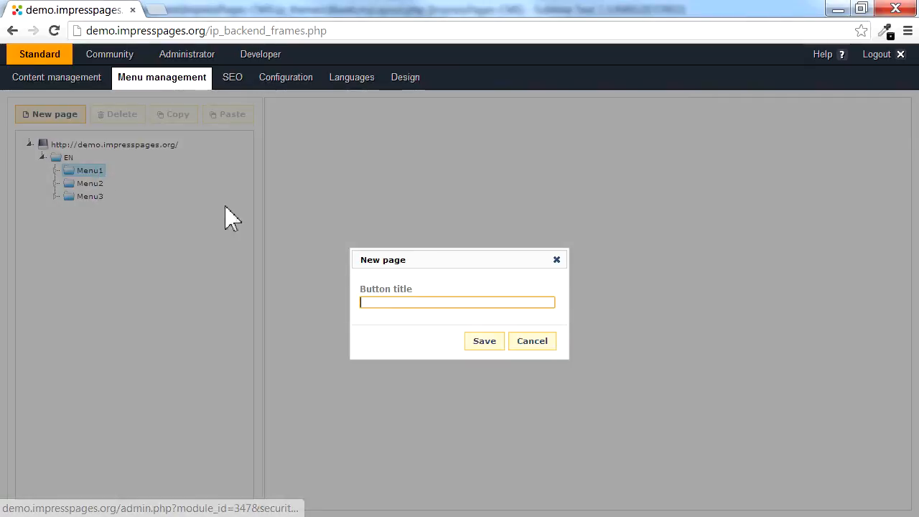
text(Sample)
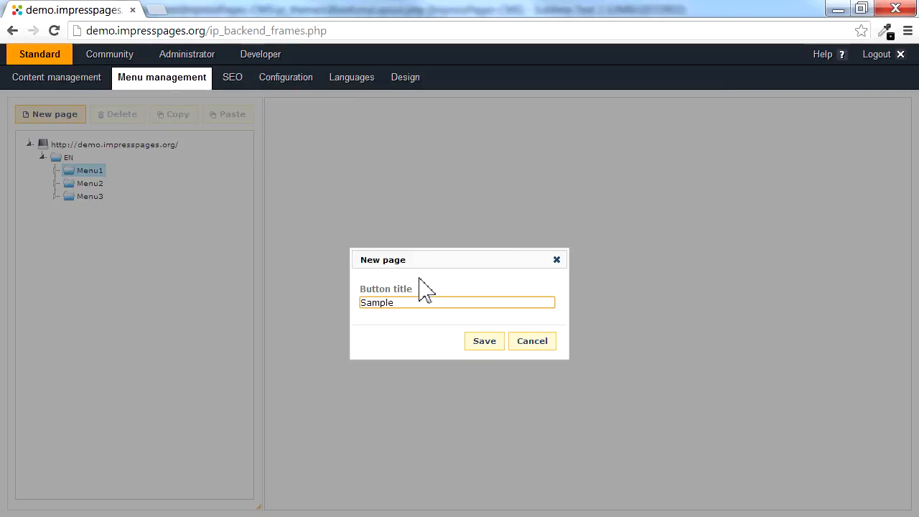
click(484, 340)
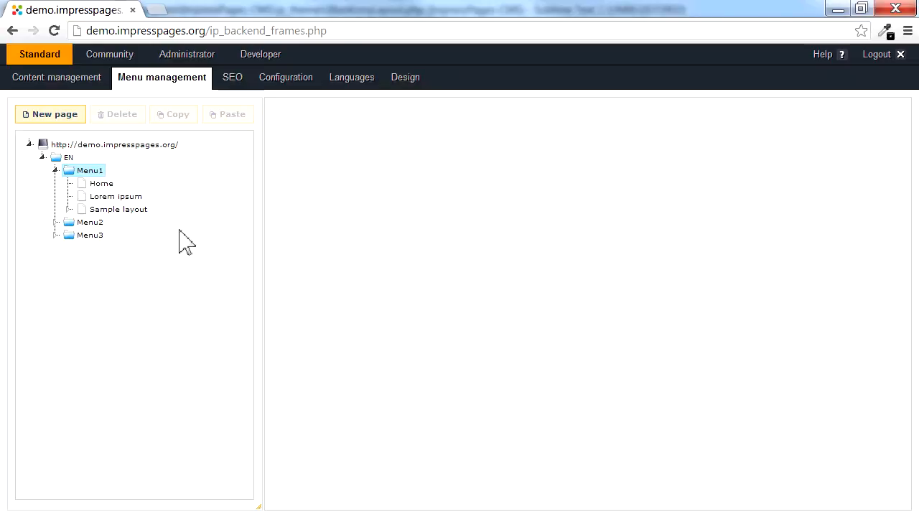
Choose myLayout.php as the Sample layout page's layout in its Design settings.
click(118, 209)
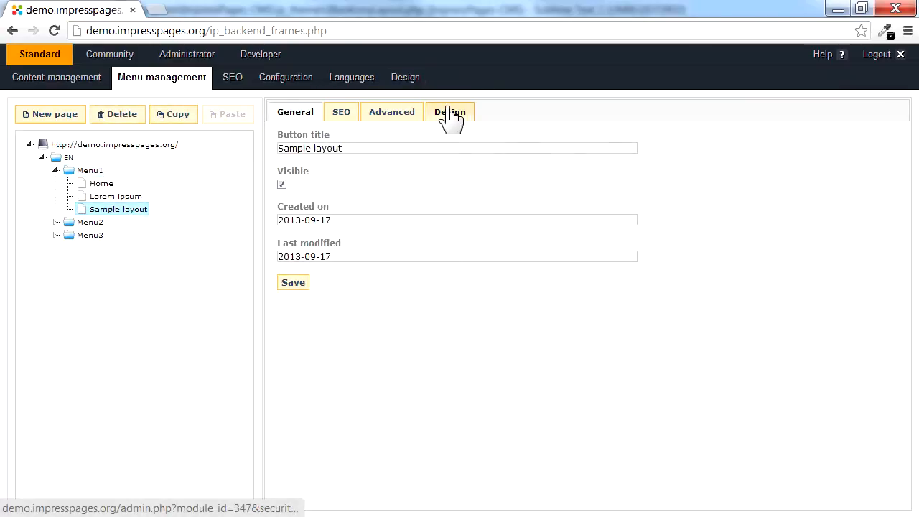
click(449, 112)
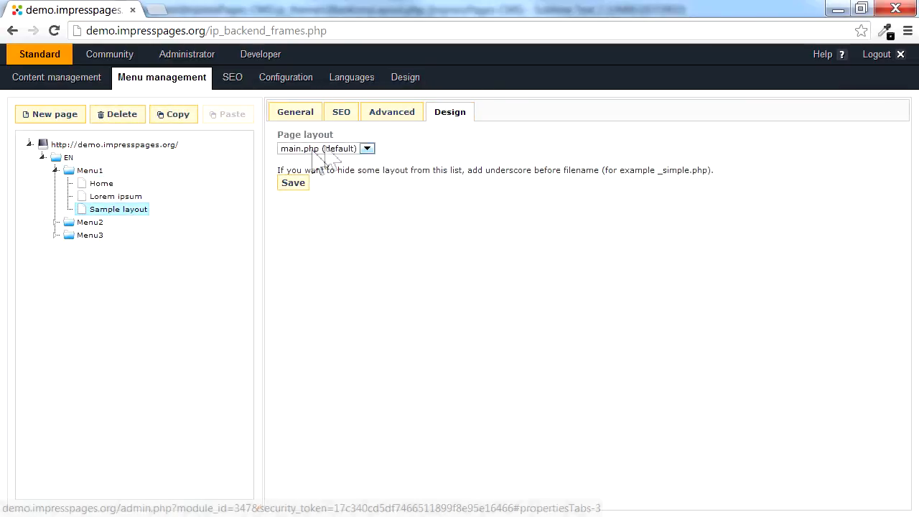
click(325, 148)
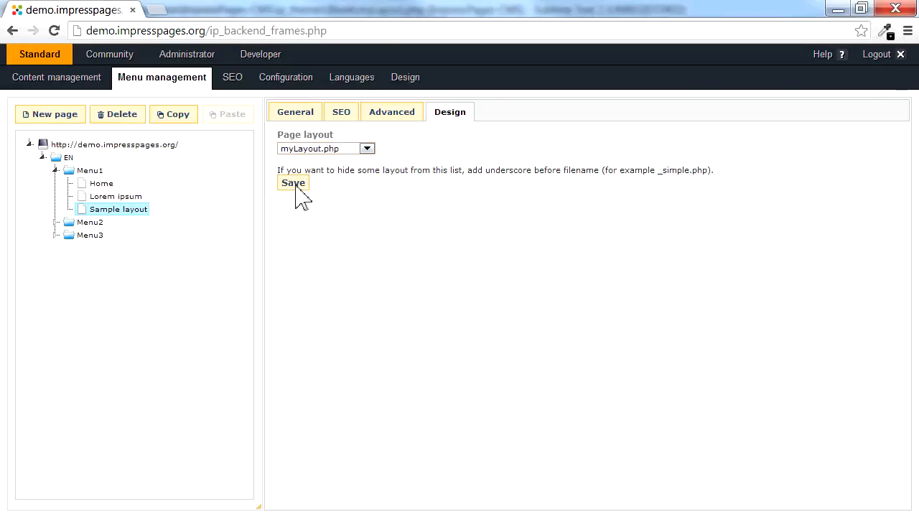
Save the layout choice and view the Sample layout page rendered on the site.
click(293, 182)
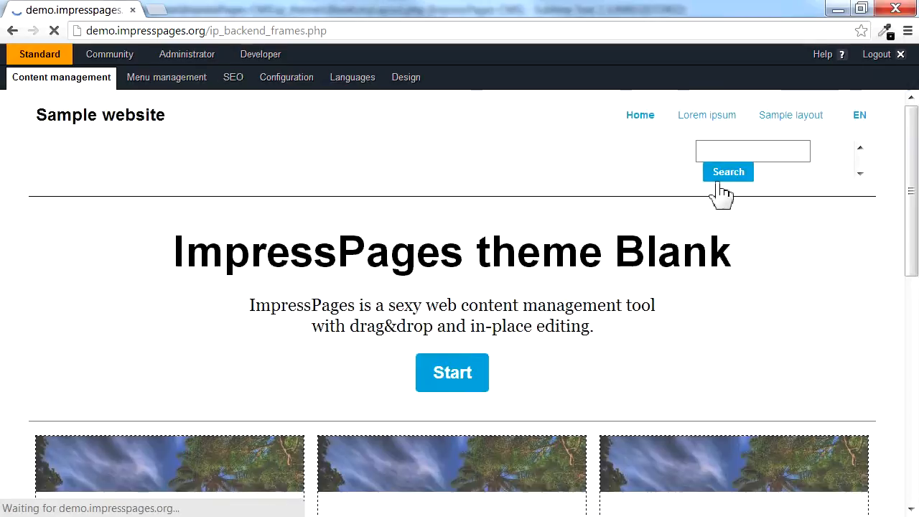
click(790, 115)
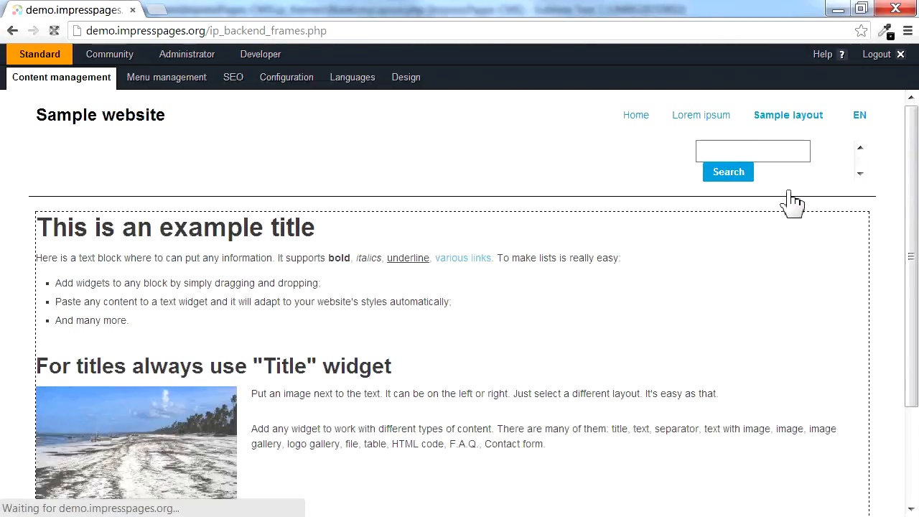